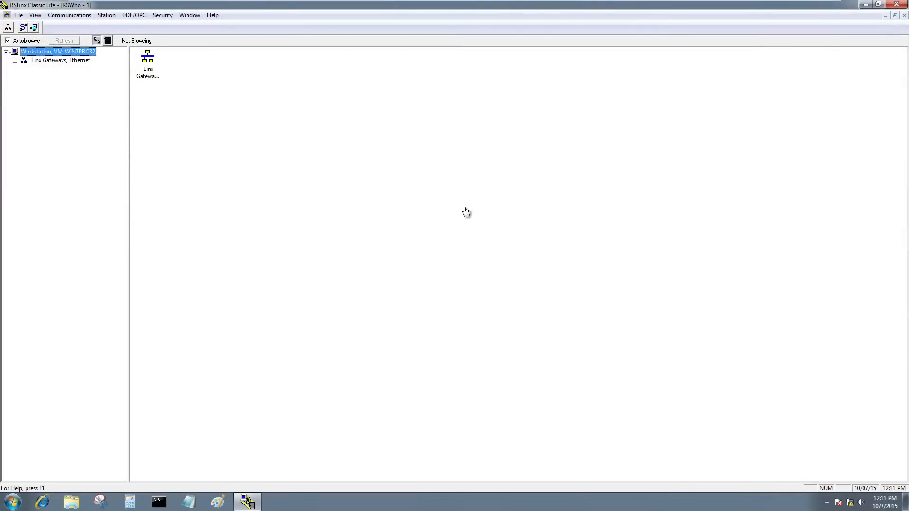
{"action": "mouse_move", "coordinate": [490, 168]}
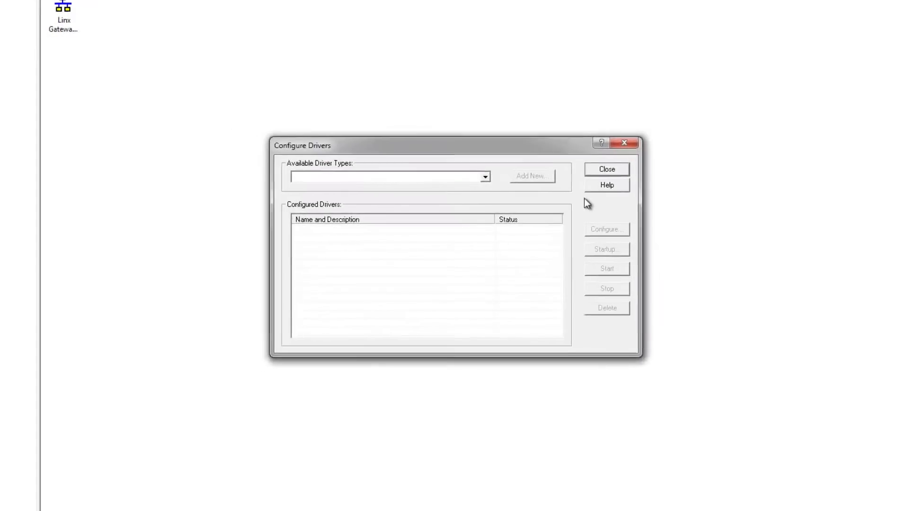
- Add EtherNet/IP driver AB_ETHIP-1 browsing the local subnet via the Intel PRO/1000 connection
{"action": "left_click", "coordinate": [484, 177]}
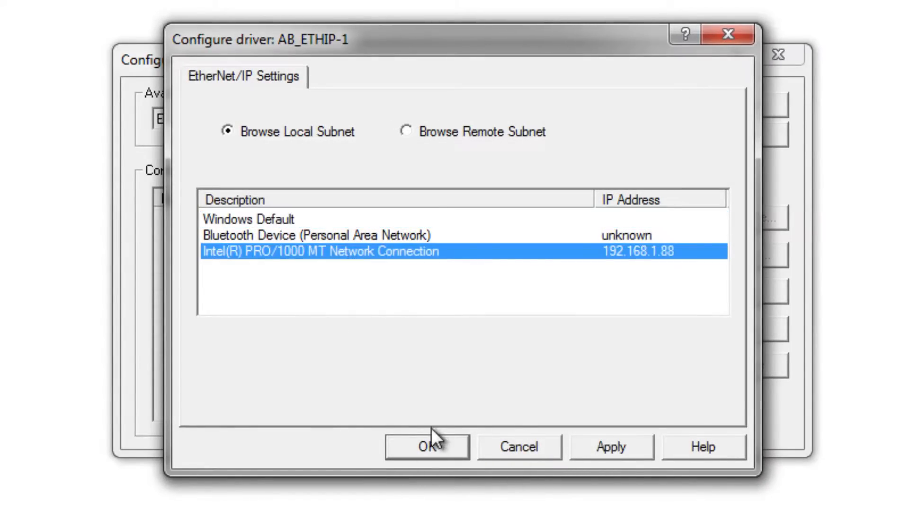
{"action": "left_click", "coordinate": [427, 446]}
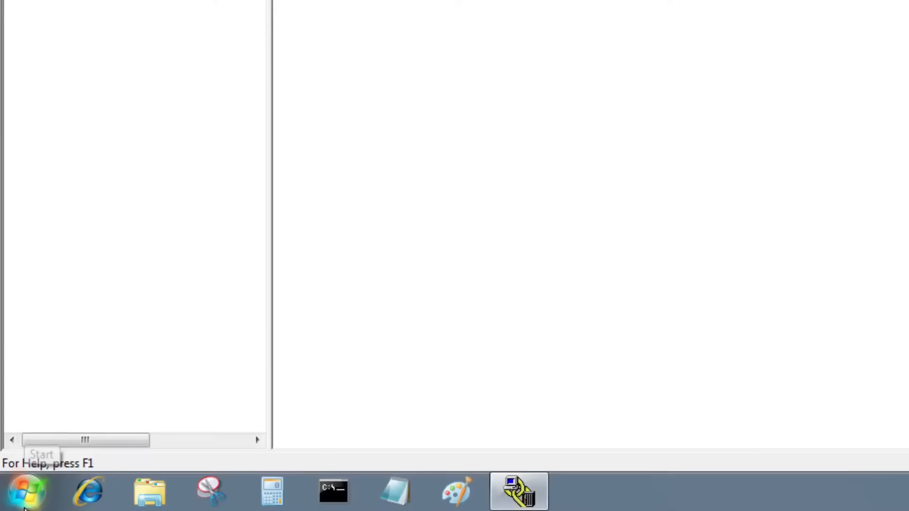
- Launch ControlFLASH with the Local directory and select catalog number 1769-L16ER-BB1B
{"action": "left_click", "coordinate": [23, 491]}
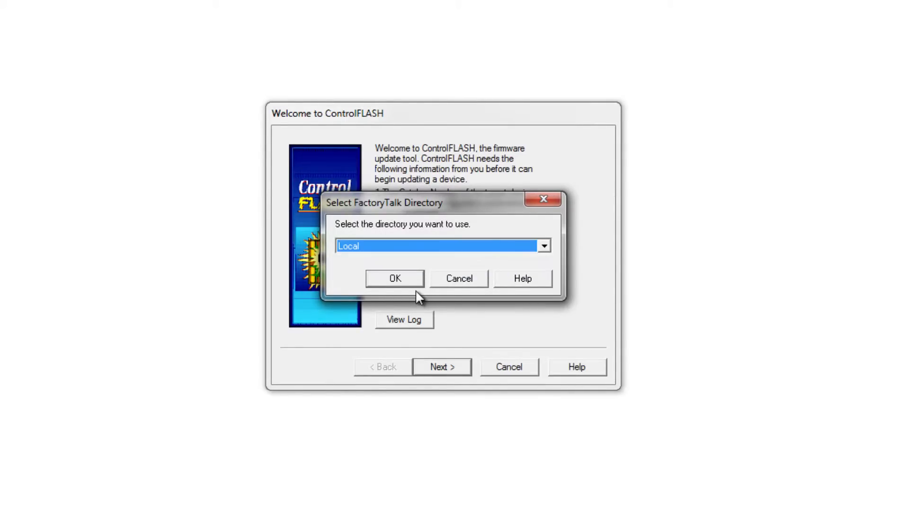
{"action": "left_click", "coordinate": [395, 279]}
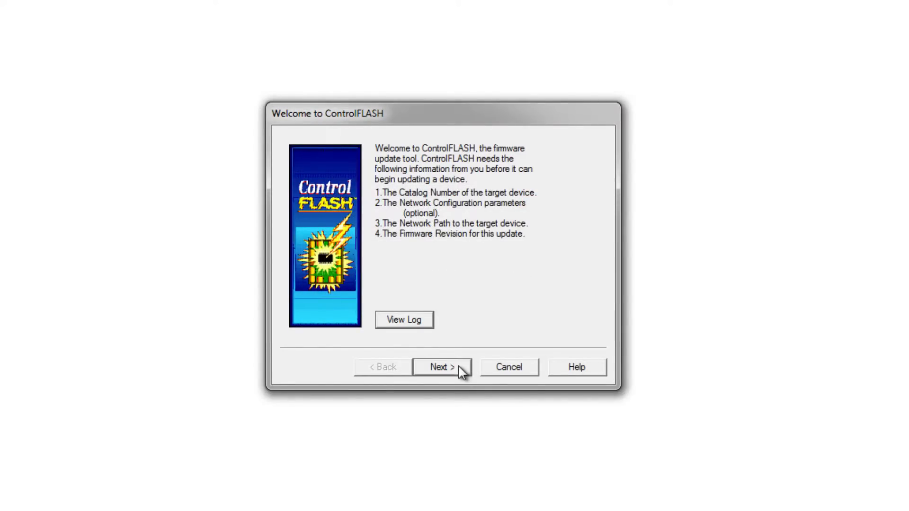
{"action": "left_click", "coordinate": [442, 366]}
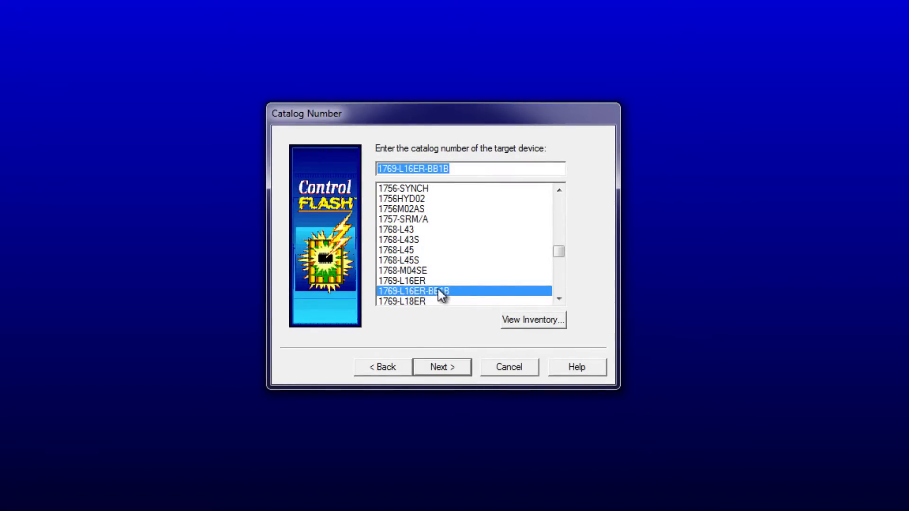
{"action": "mouse_move", "coordinate": [442, 367]}
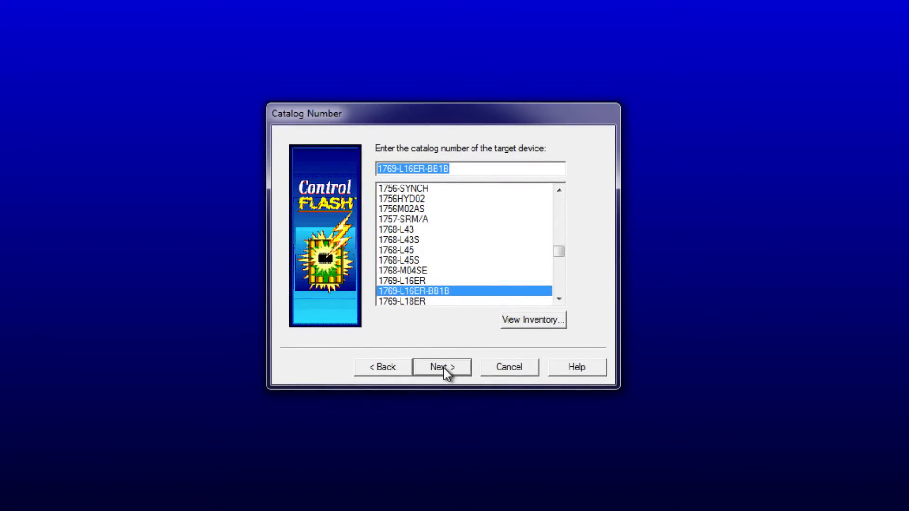
{"action": "left_click", "coordinate": [441, 366]}
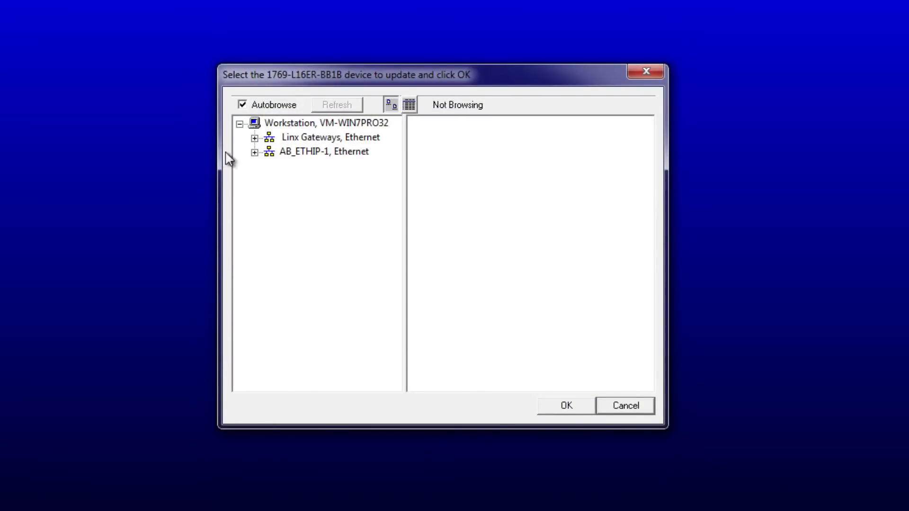
- Choose the controller at 192.168.1.67 under the AB_ETHIP-1 network as the update target
{"action": "left_click", "coordinate": [255, 152]}
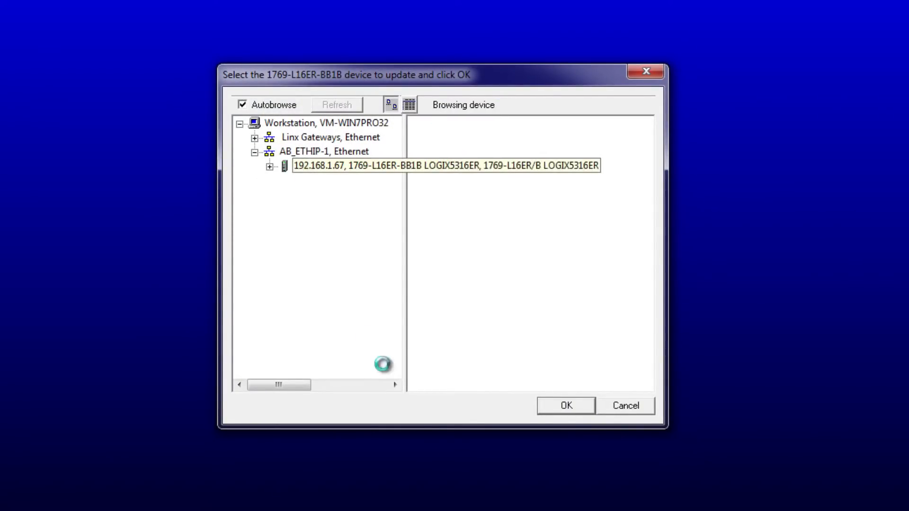
{"action": "left_click", "coordinate": [565, 405]}
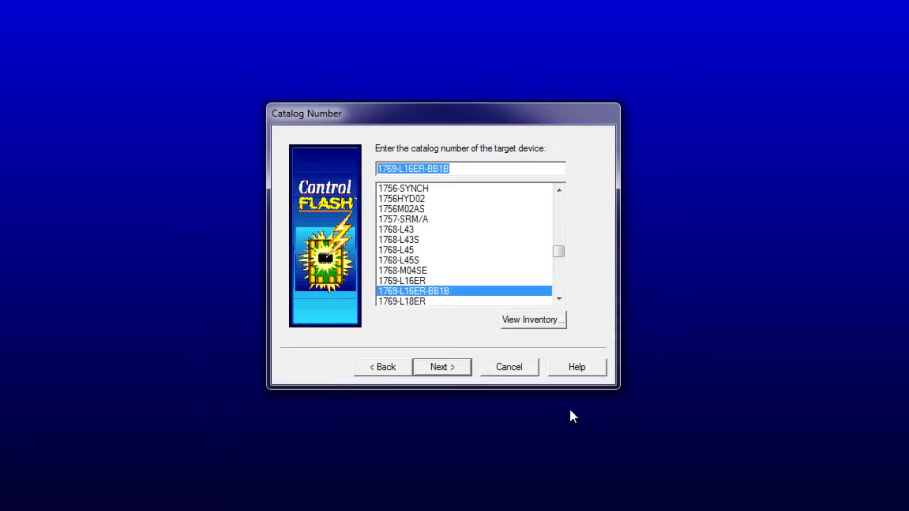
{"action": "left_click", "coordinate": [441, 366]}
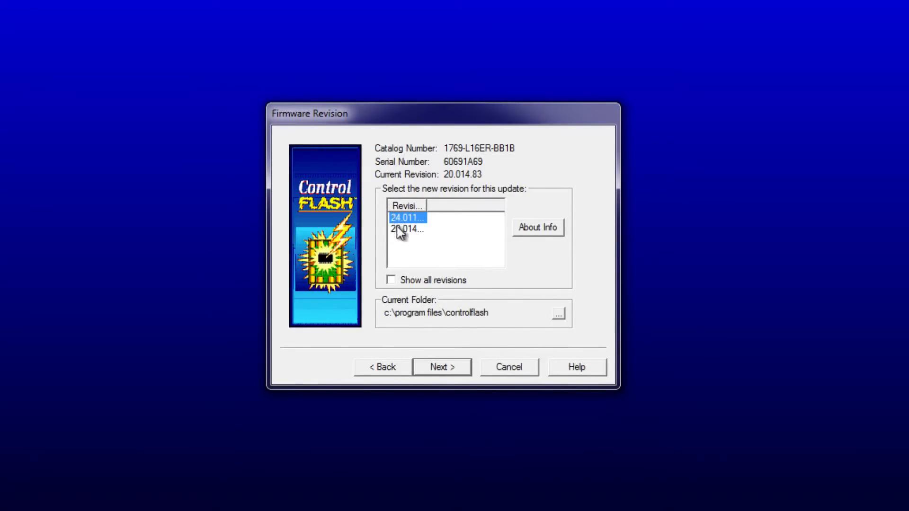
{"action": "mouse_move", "coordinate": [442, 366]}
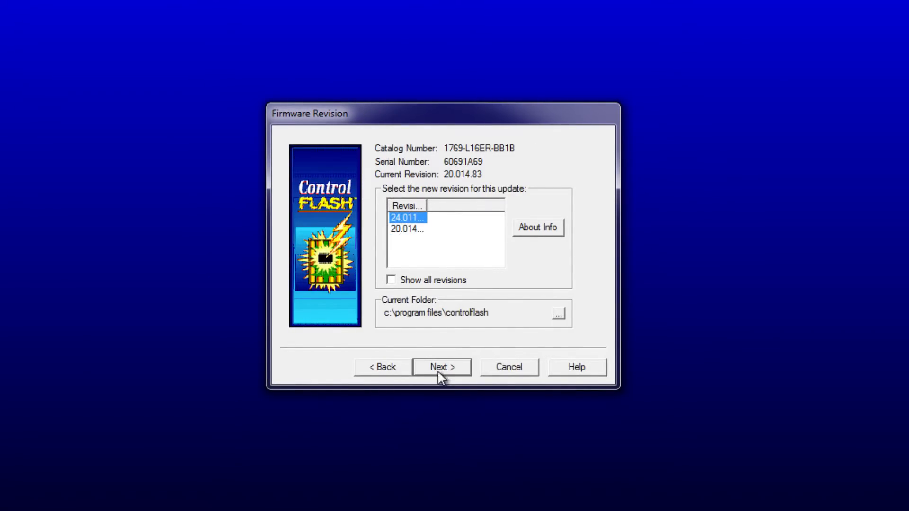
- Select firmware revision 24.011.10 and continue to the Summary page
{"action": "left_click", "coordinate": [441, 367]}
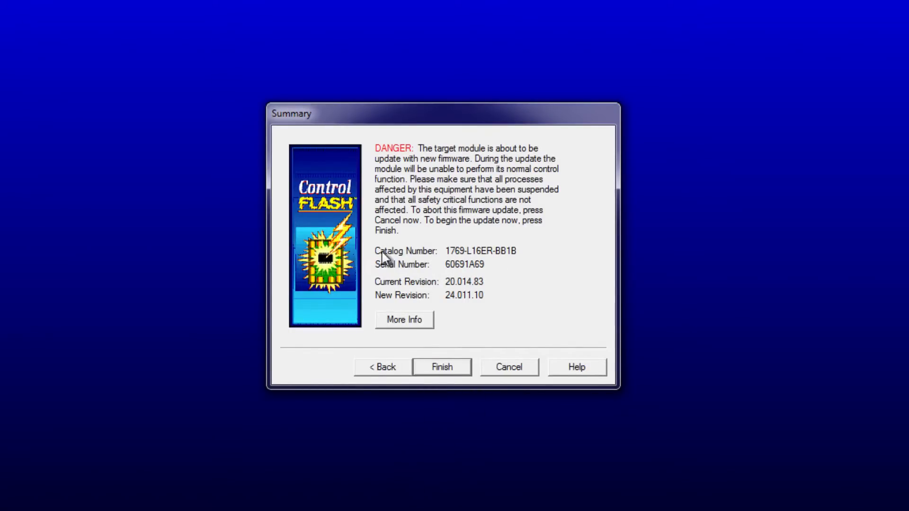
{"action": "mouse_move", "coordinate": [452, 284]}
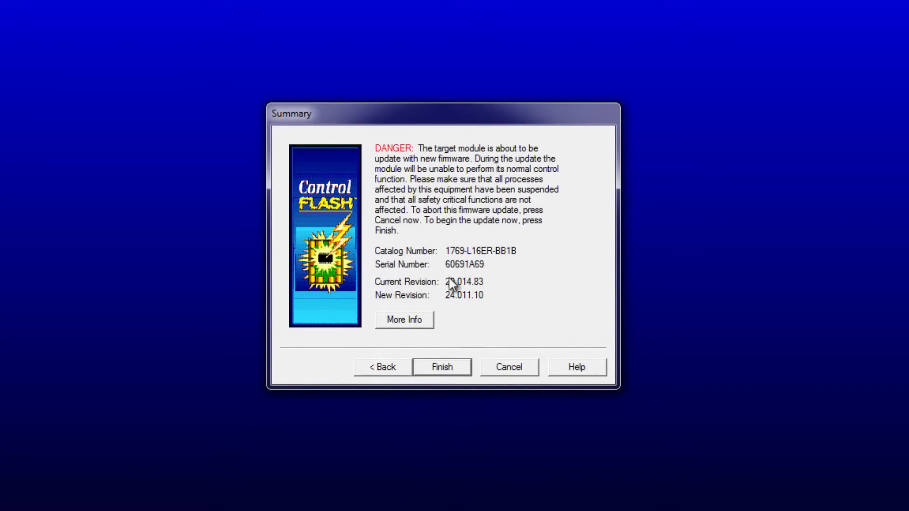
{"action": "mouse_move", "coordinate": [451, 298]}
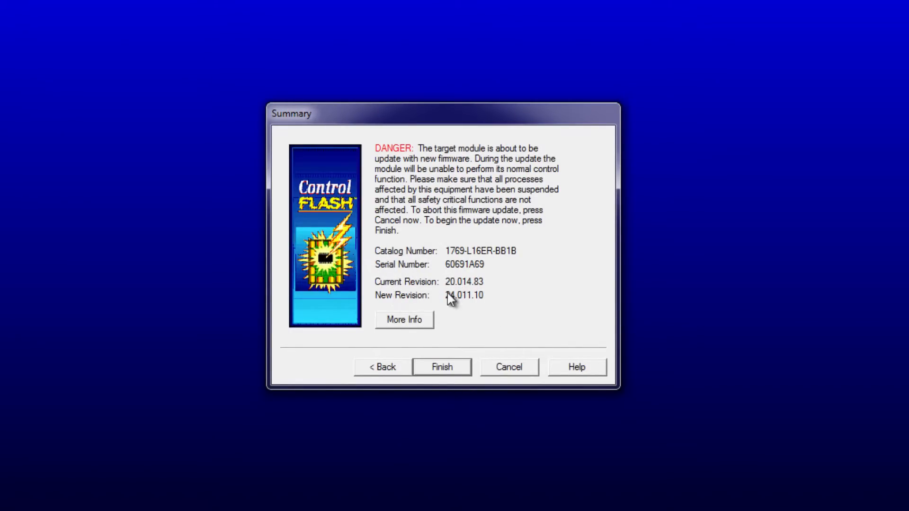
{"action": "mouse_move", "coordinate": [505, 207]}
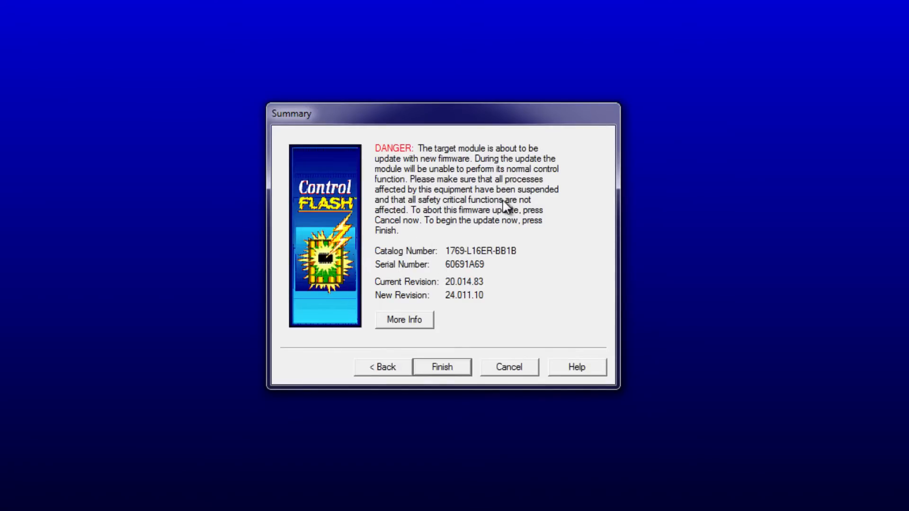
{"action": "mouse_move", "coordinate": [421, 164]}
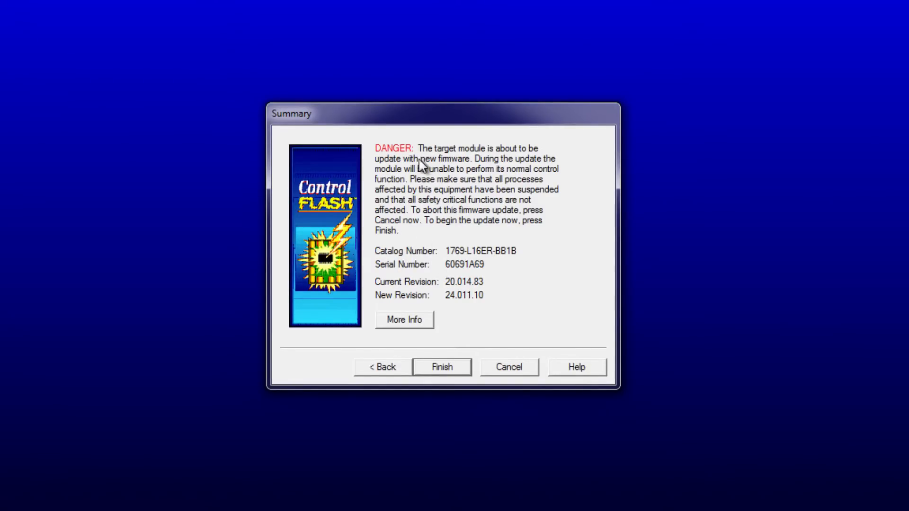
{"action": "mouse_move", "coordinate": [428, 170]}
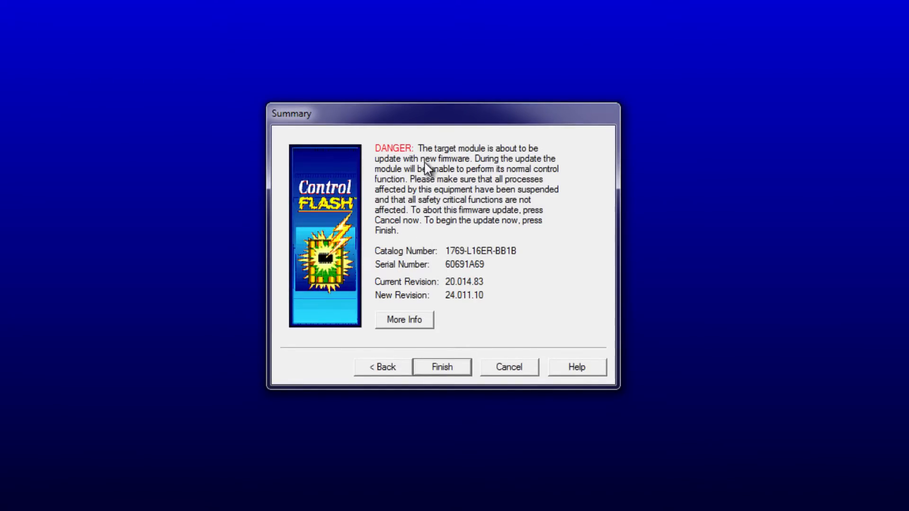
{"action": "mouse_move", "coordinate": [426, 171]}
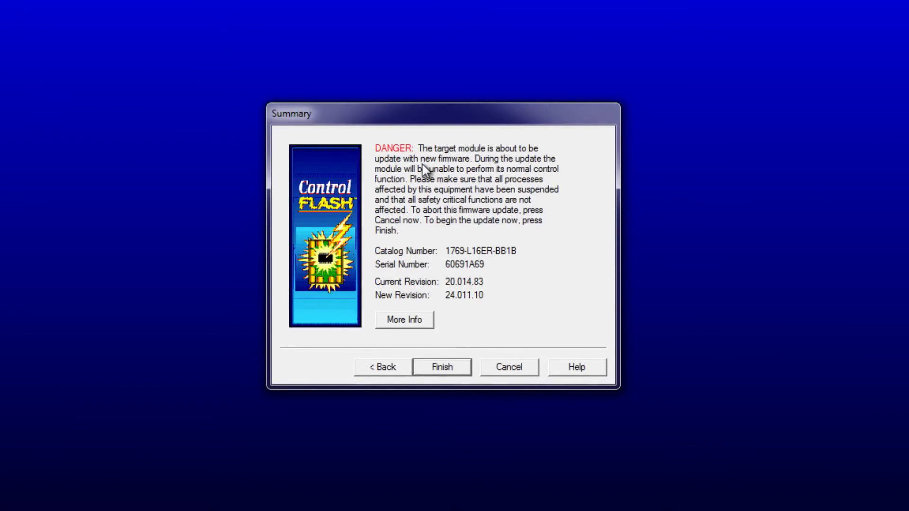
{"action": "mouse_move", "coordinate": [430, 169]}
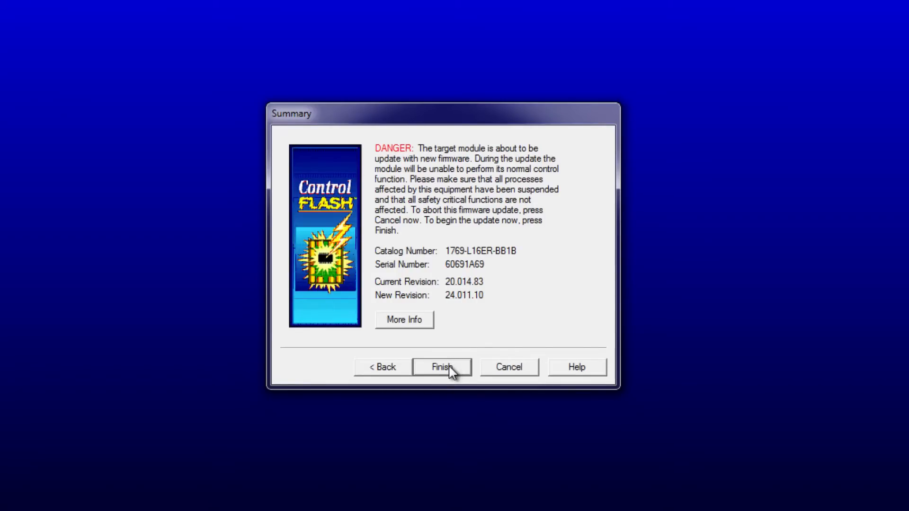
- Finish the wizard, confirm the update, and accept the SD card warning
{"action": "left_click", "coordinate": [441, 366]}
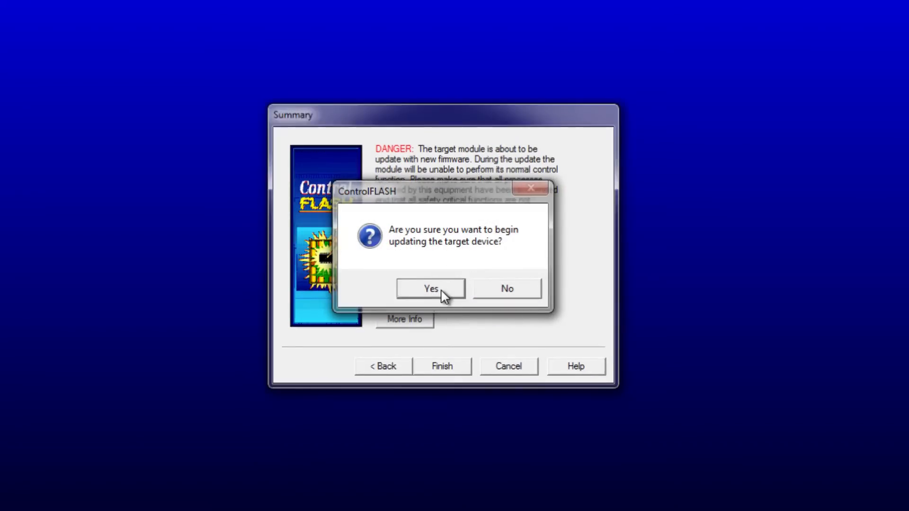
{"action": "left_click", "coordinate": [430, 289]}
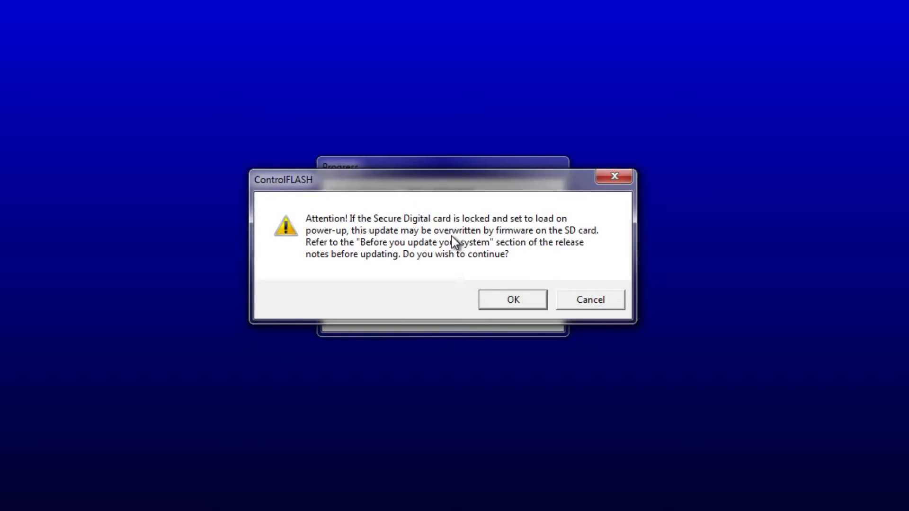
{"action": "mouse_move", "coordinate": [501, 305]}
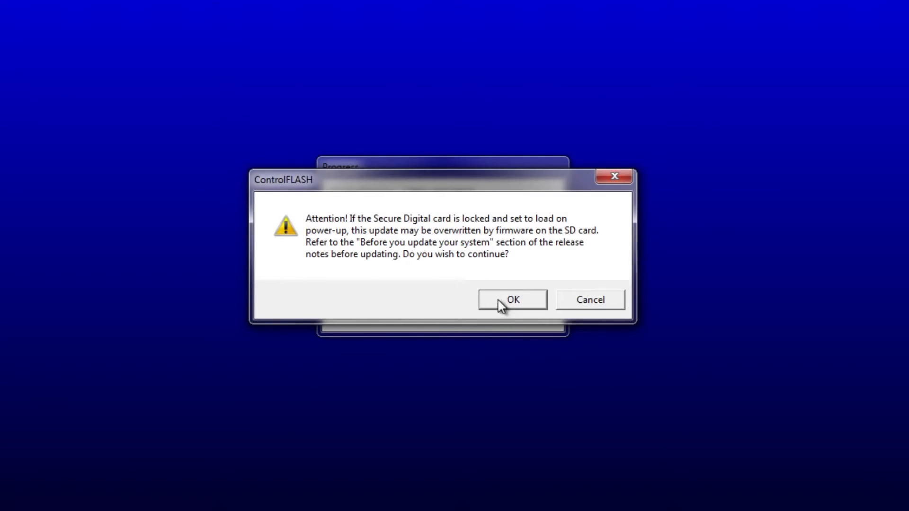
{"action": "left_click", "coordinate": [512, 300]}
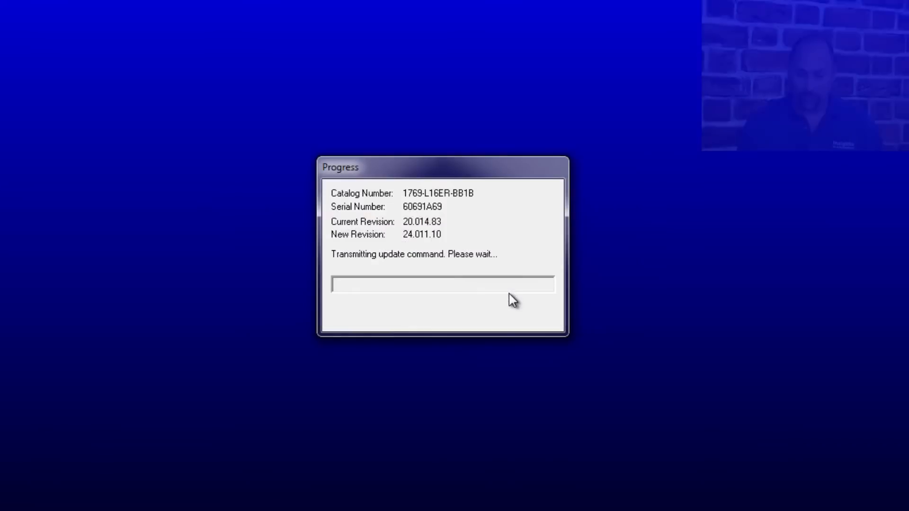